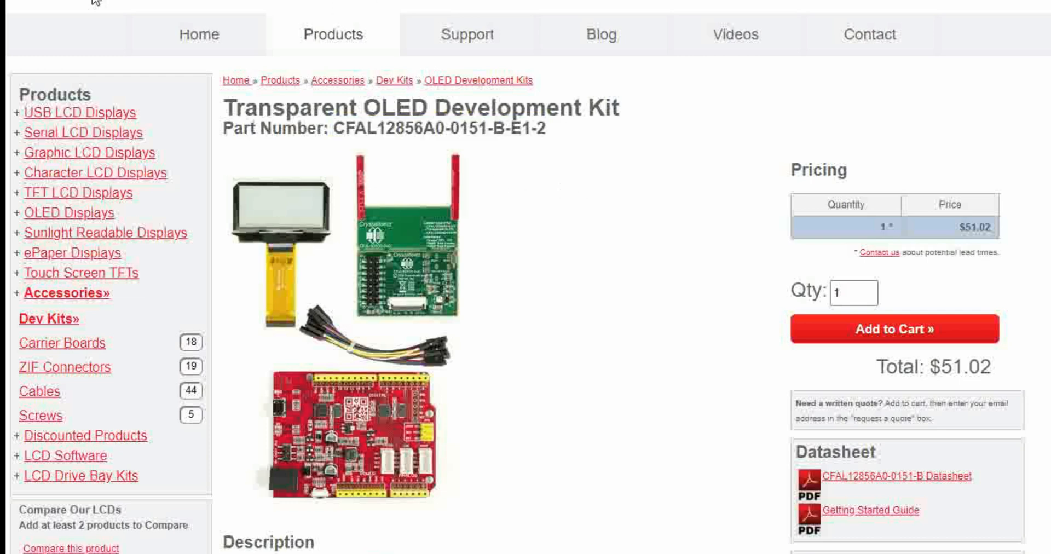
# Step: Go from the dev kit page to the CFAL12856A0-0151-B transparent OLED product page
pyautogui.scroll(-3)
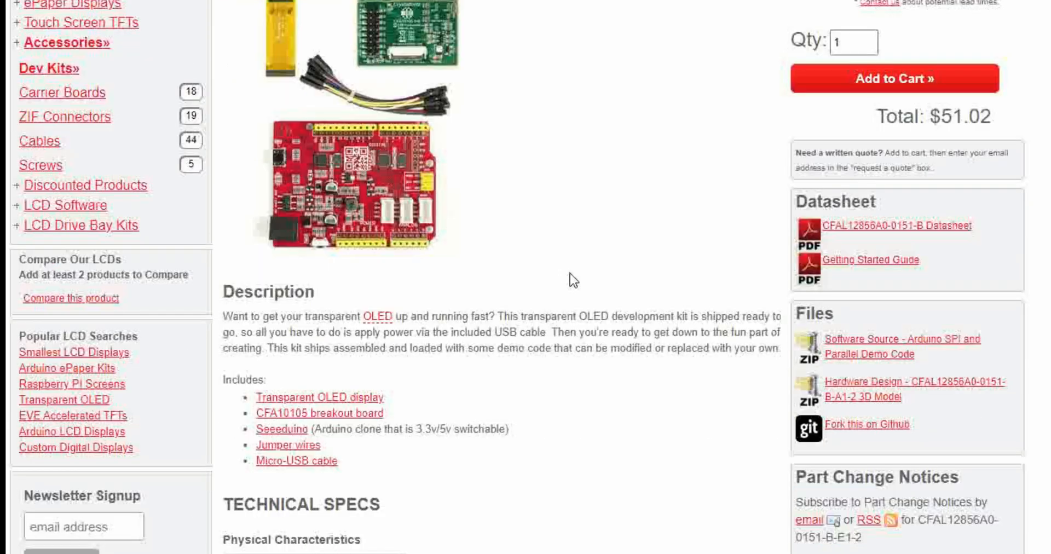
pyautogui.click(869, 260)
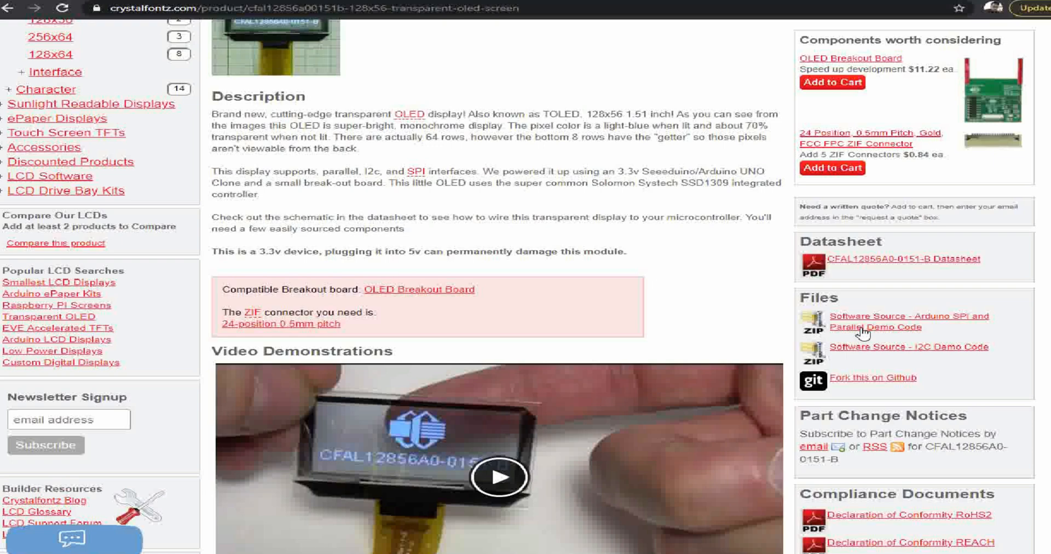
pyautogui.moveTo(866, 329)
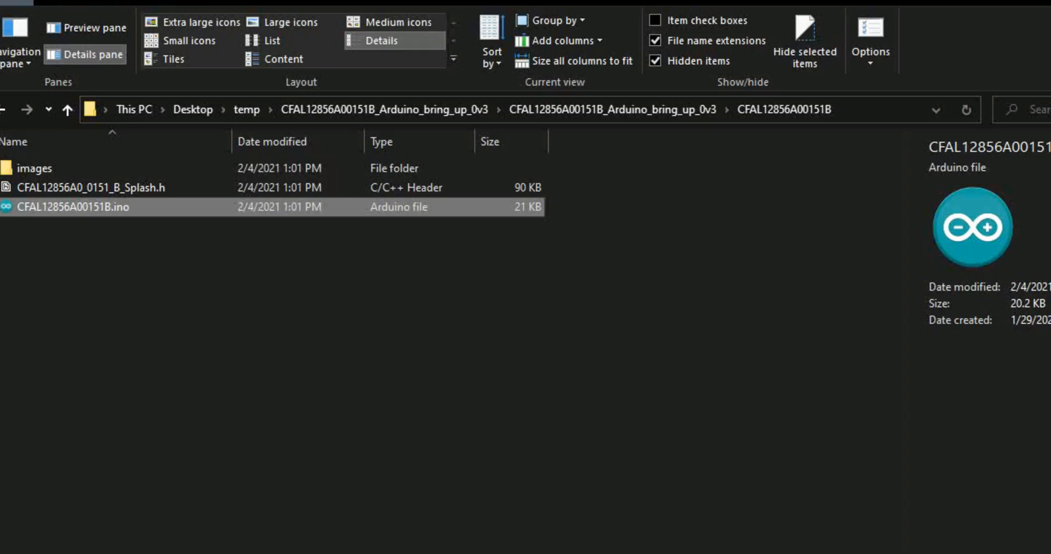
# Step: Load CFAL12856A00151B.ino, review the Edit, Sketch and Tools menus, then upload via Sketch > Upload
pyautogui.doubleClick(68, 207)
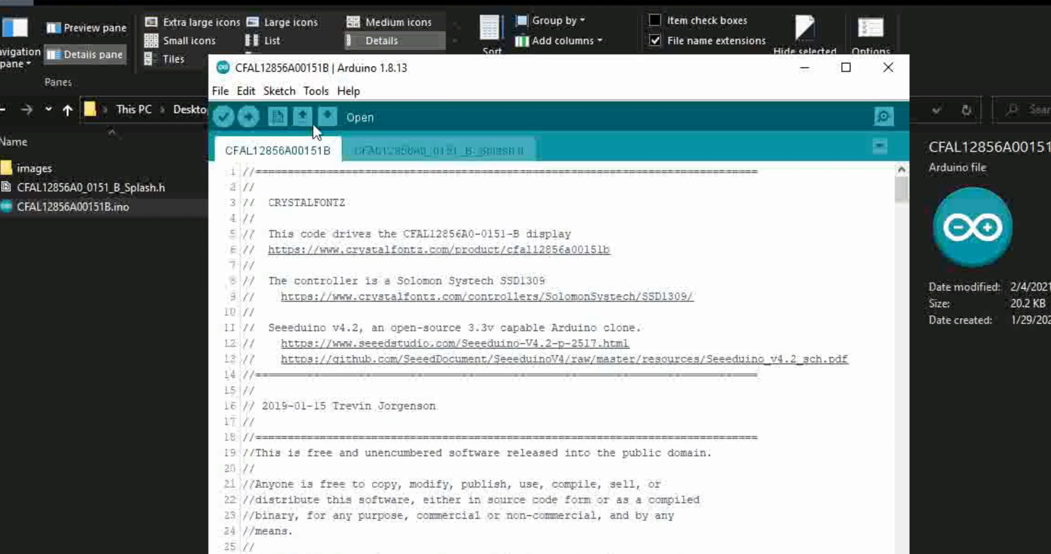
pyautogui.click(246, 91)
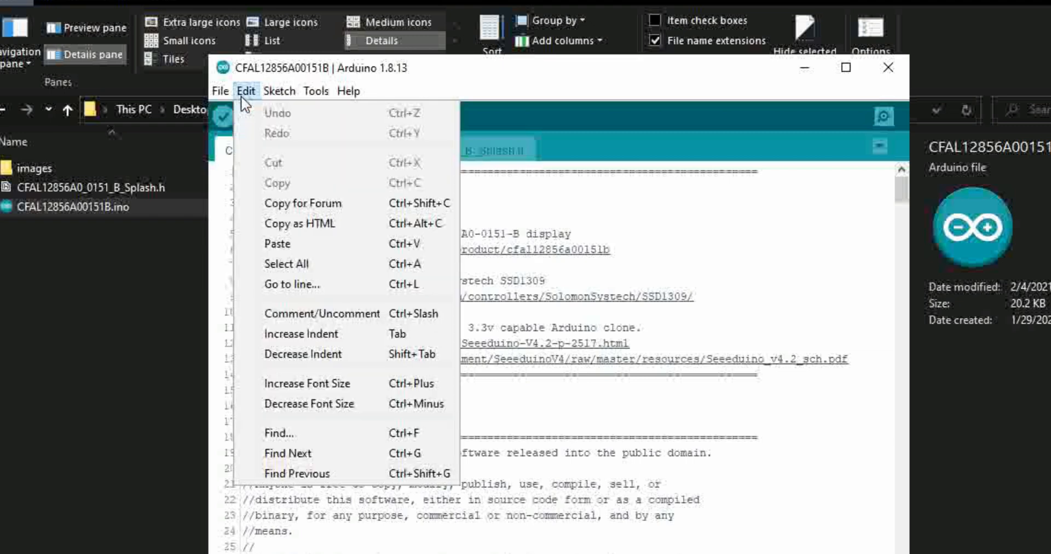
pyautogui.click(279, 91)
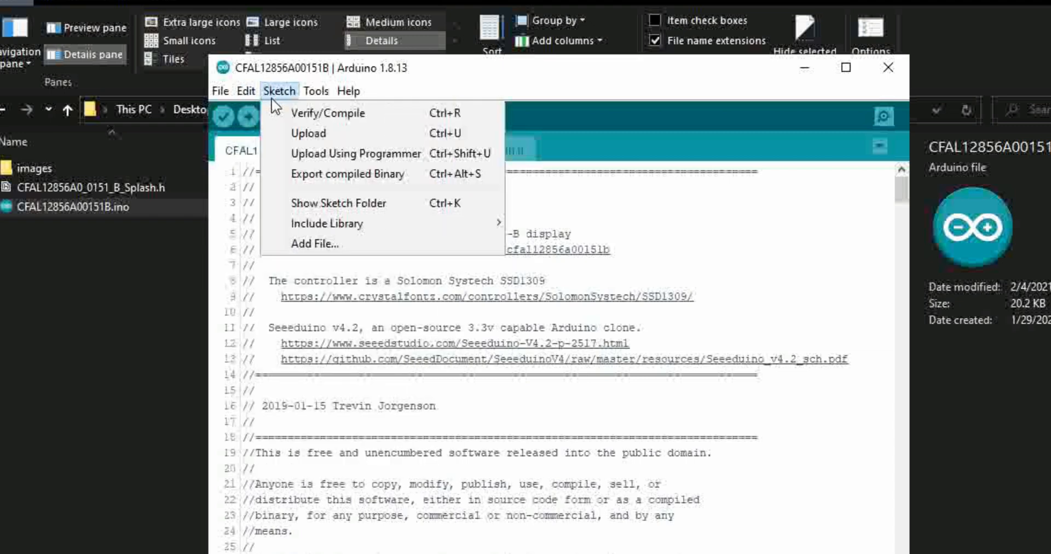
pyautogui.click(316, 91)
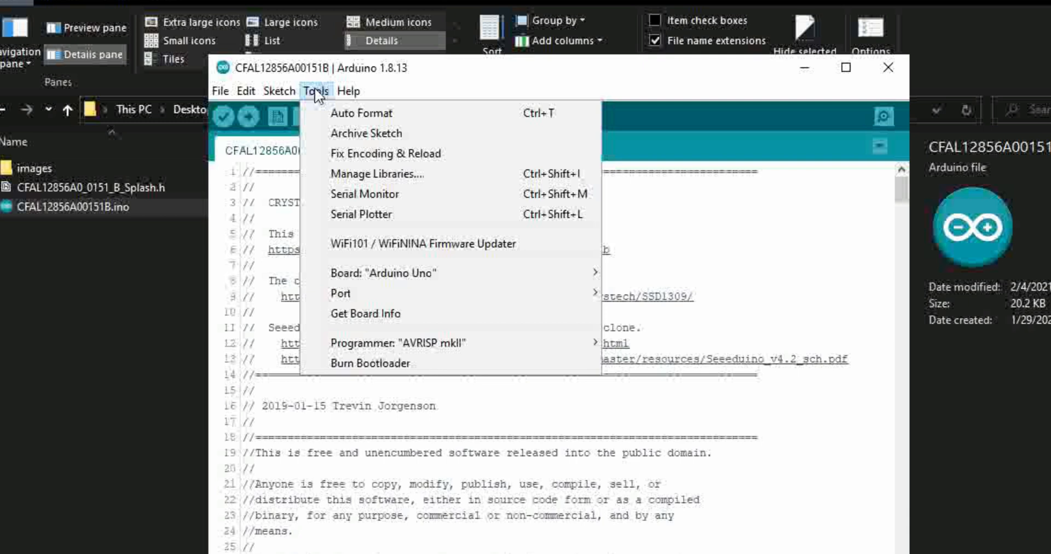
pyautogui.click(279, 91)
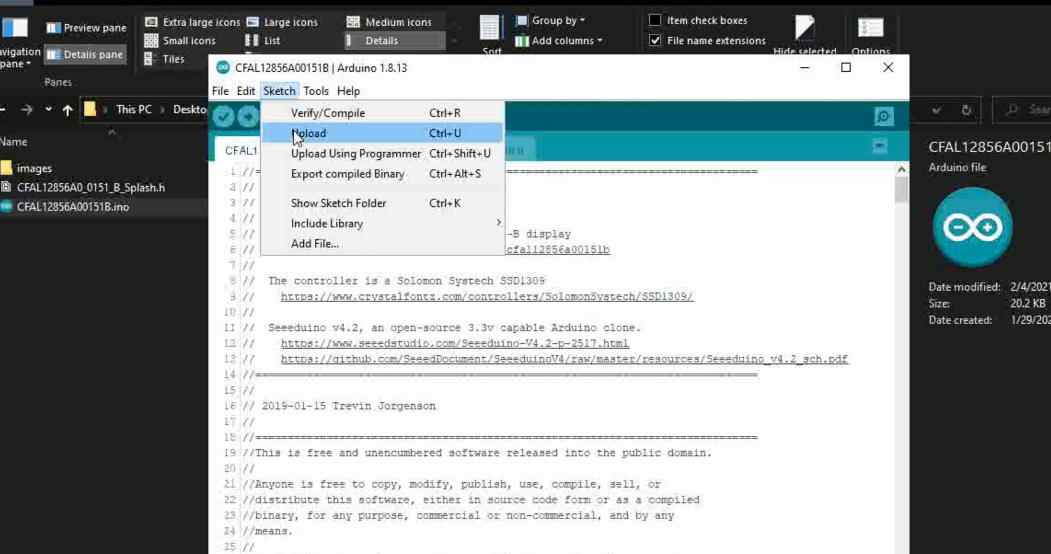
pyautogui.click(309, 132)
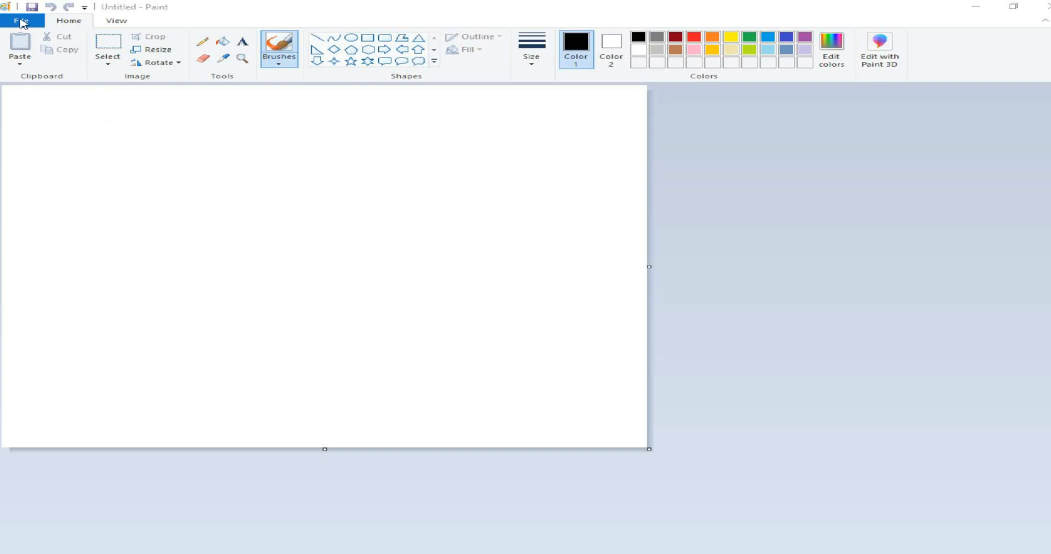
# Step: Set the image properties to 128 wide, 56 high, black and white, accepting the conversion
pyautogui.click(21, 19)
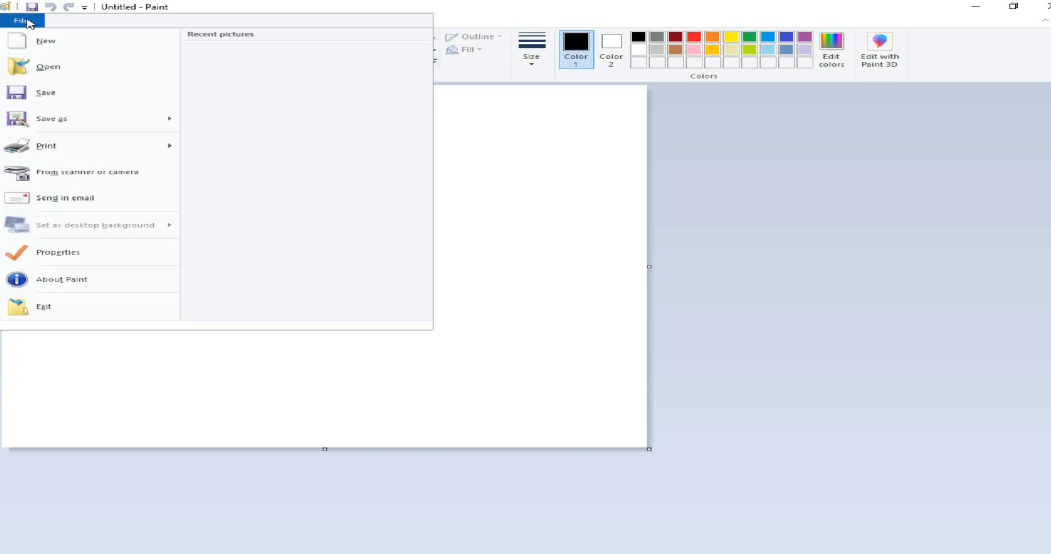
pyautogui.click(58, 252)
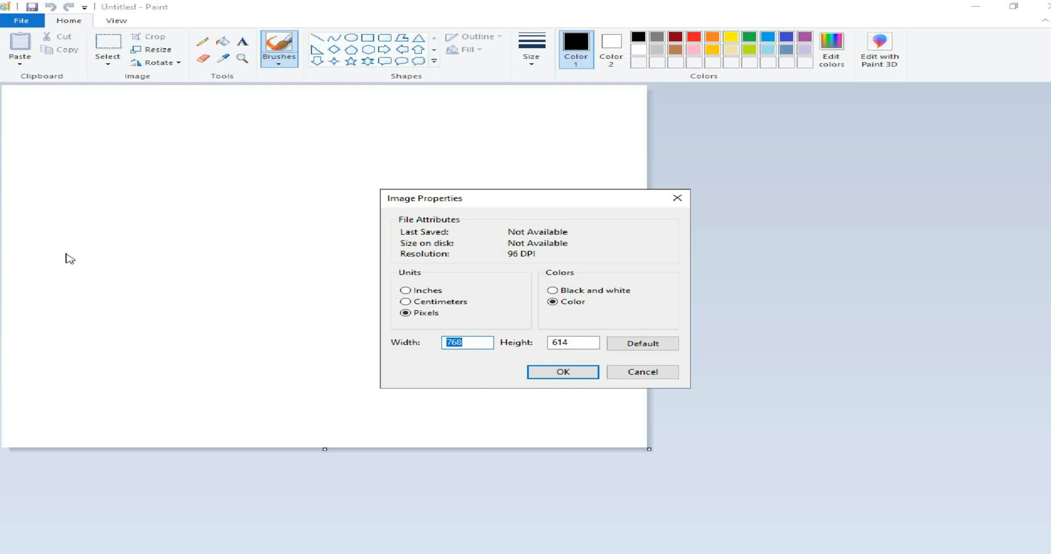
pyautogui.write('128')
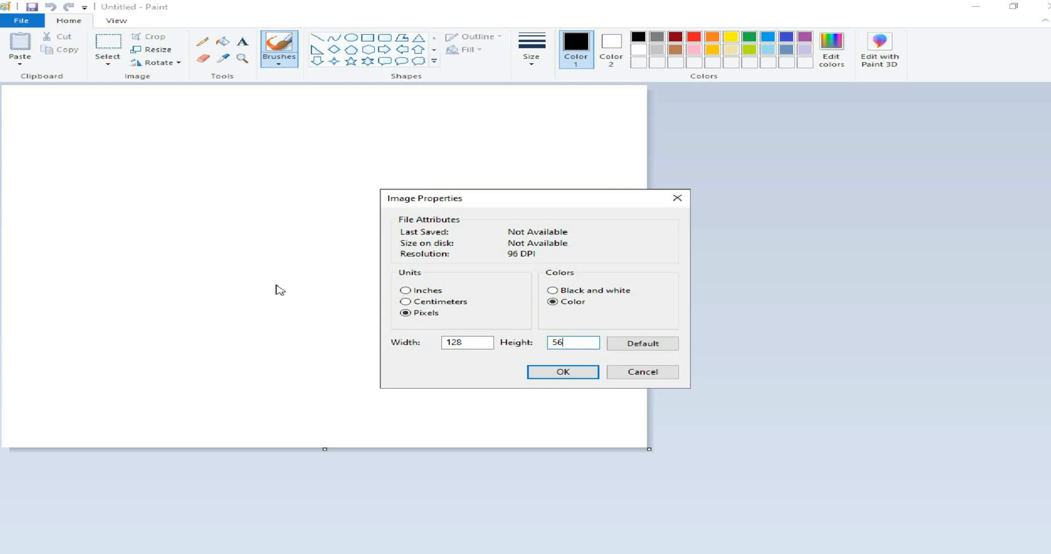
pyautogui.click(553, 290)
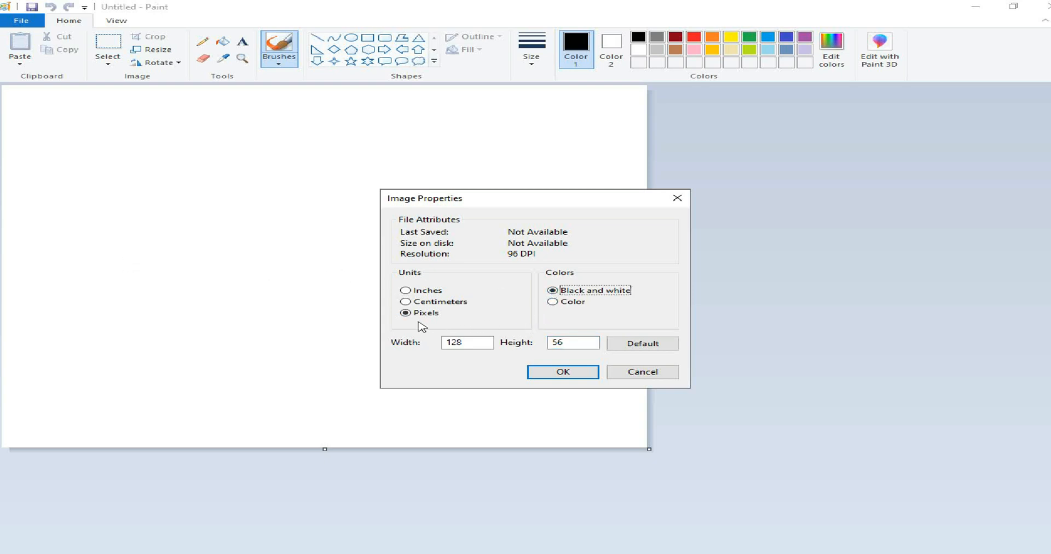
pyautogui.click(405, 312)
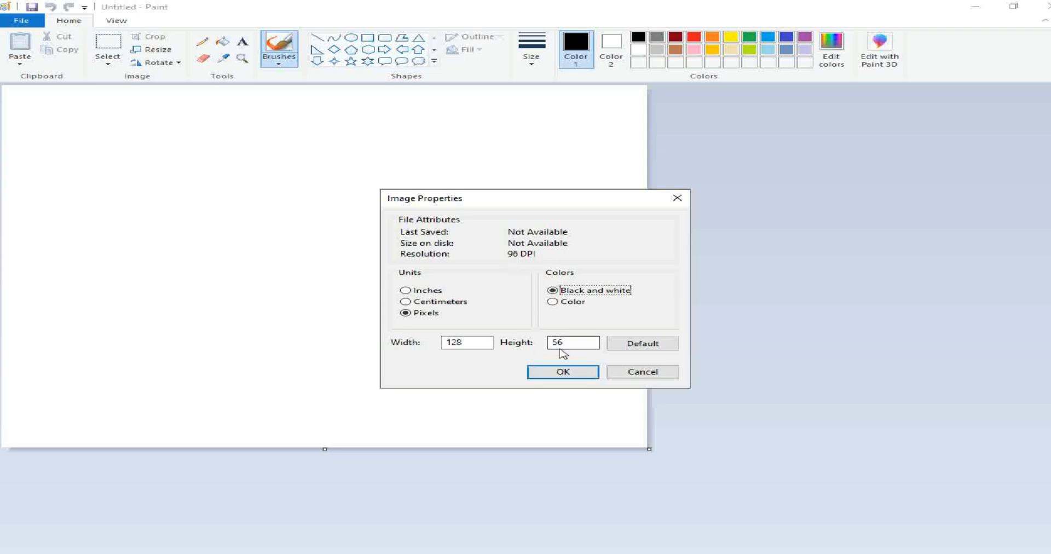
pyautogui.click(562, 371)
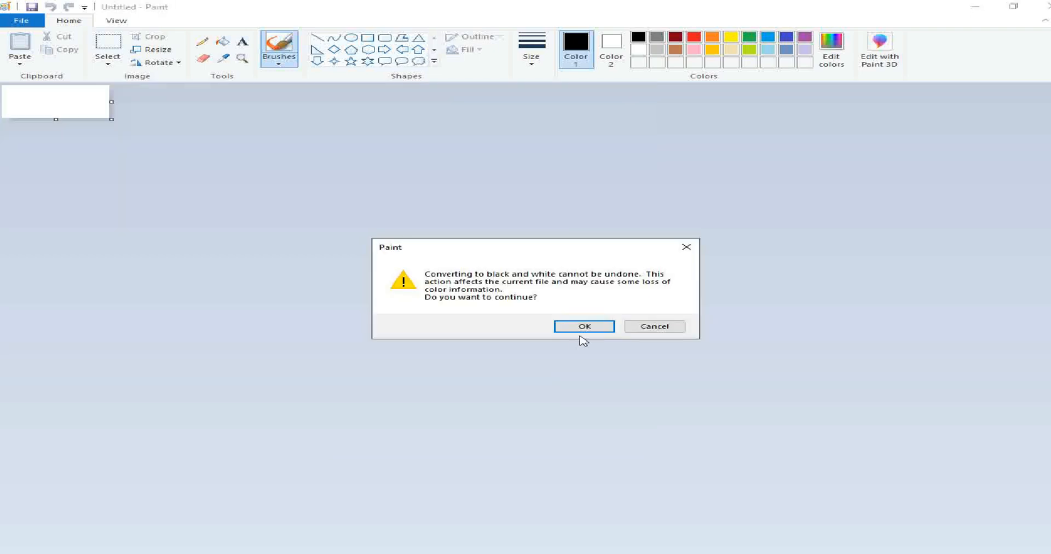
pyautogui.click(583, 327)
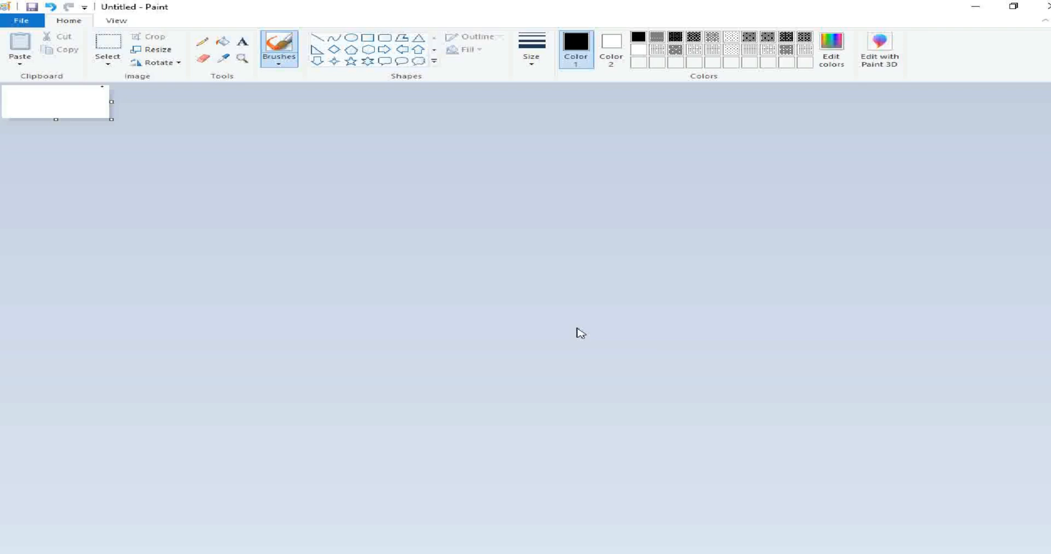
# Step: Save the blank canvas as a BMP picture
pyautogui.click(22, 19)
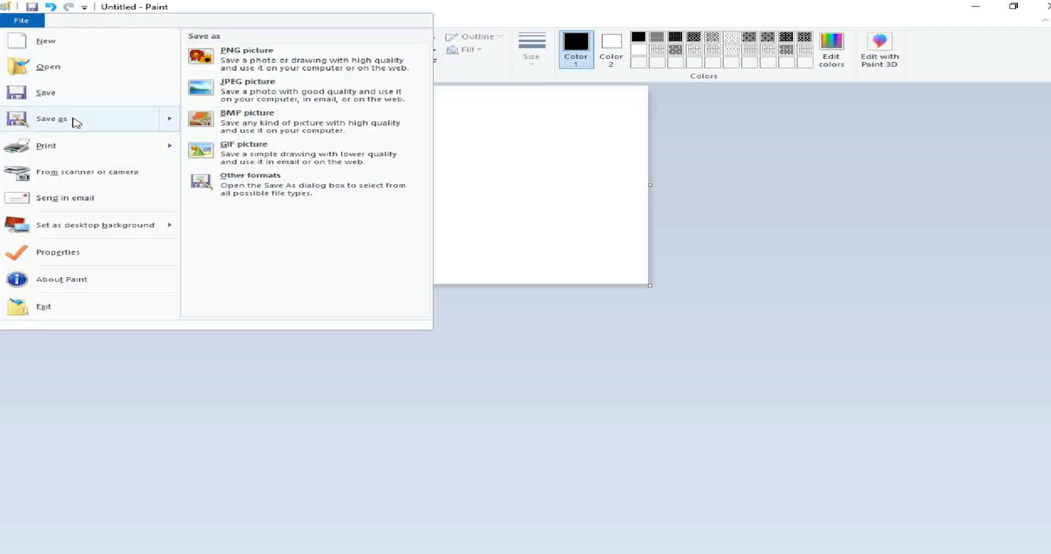
pyautogui.moveTo(249, 121)
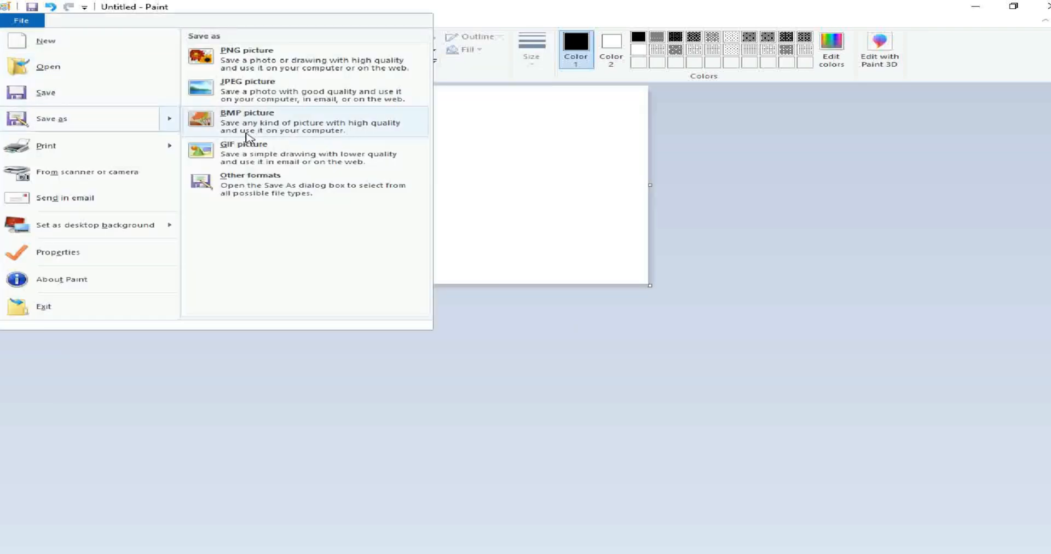
pyautogui.click(246, 122)
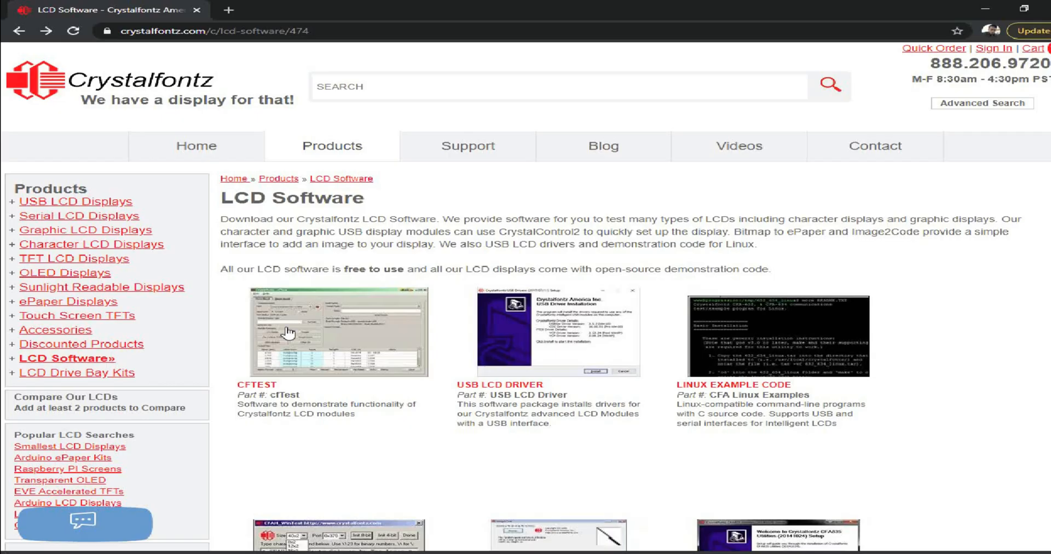
# Step: Download the Bitmap to ePaper Converter zip from LCD Software and save it to the desktop
pyautogui.scroll(-3)
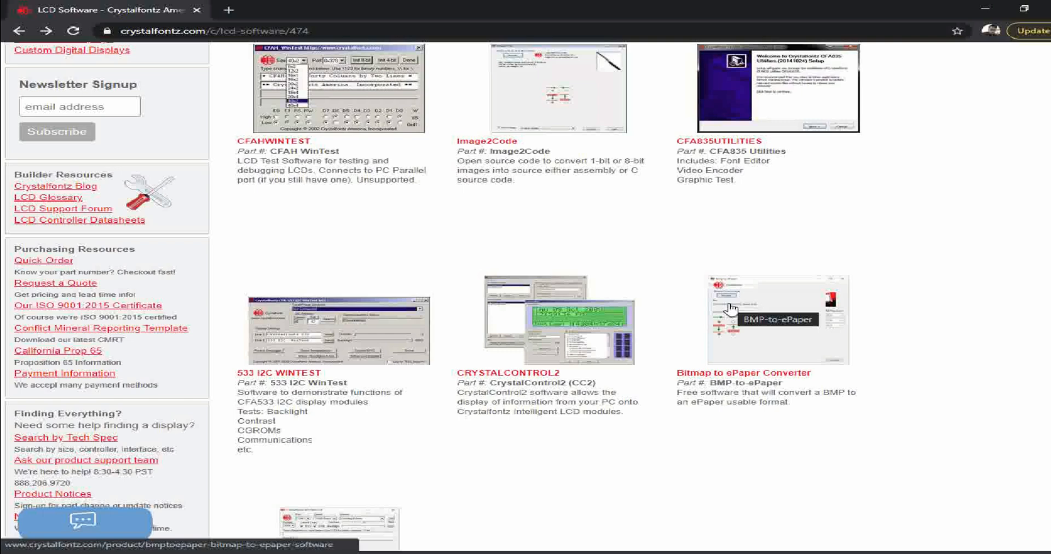
pyautogui.click(776, 318)
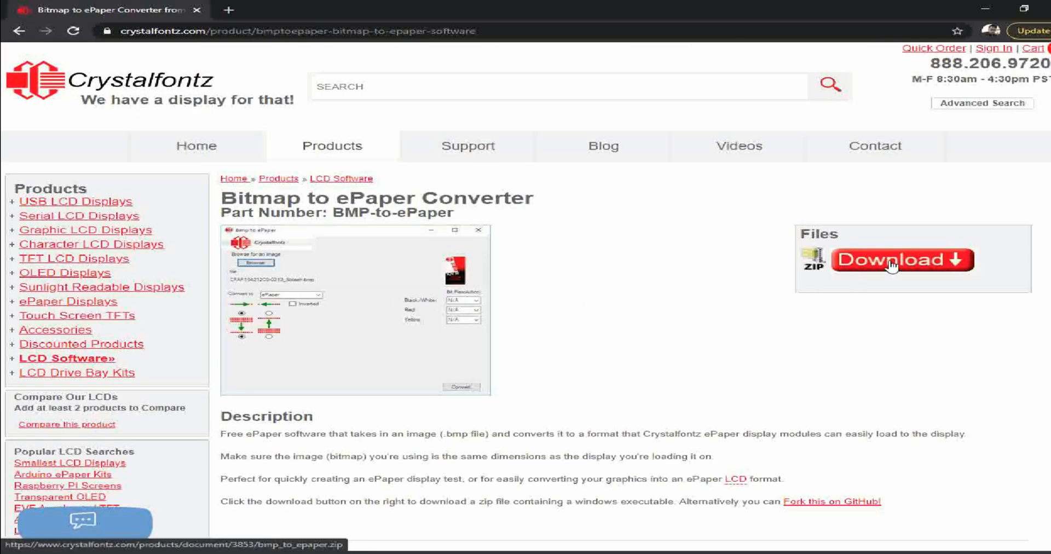
pyautogui.click(900, 260)
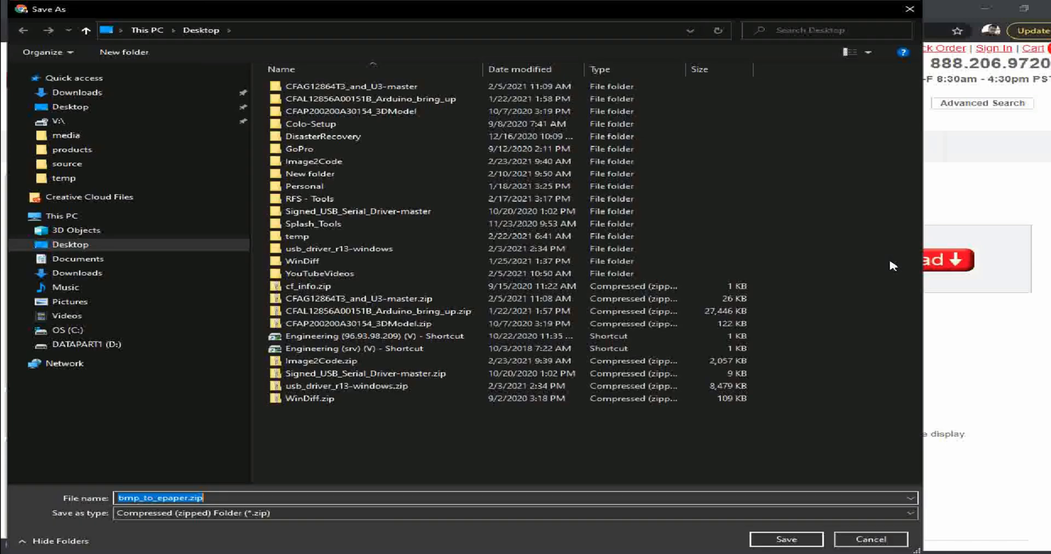
pyautogui.click(785, 539)
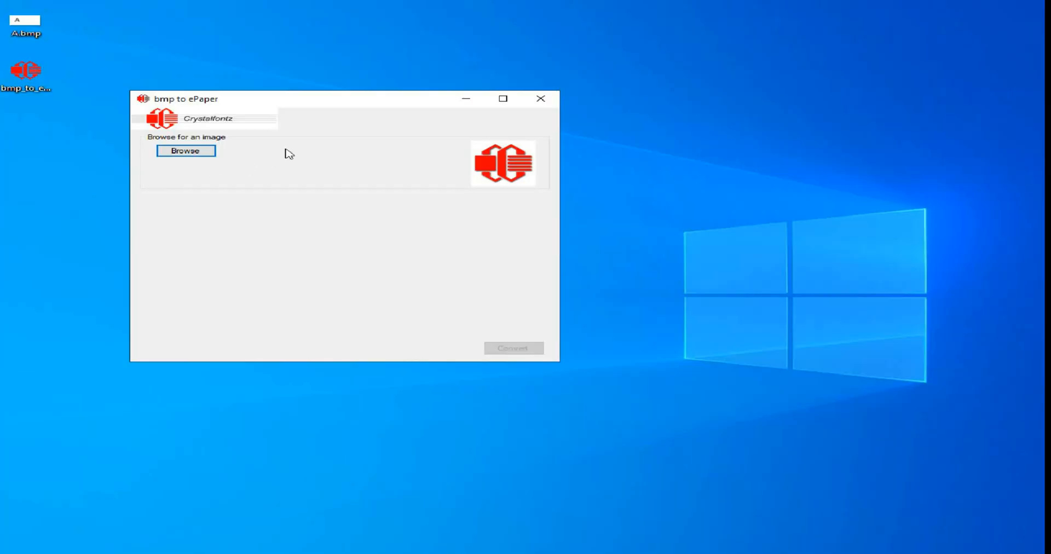
# Step: Load A.bmp, keep the ePaper 1-bit target, and convert it into A.h on the desktop
pyautogui.click(186, 150)
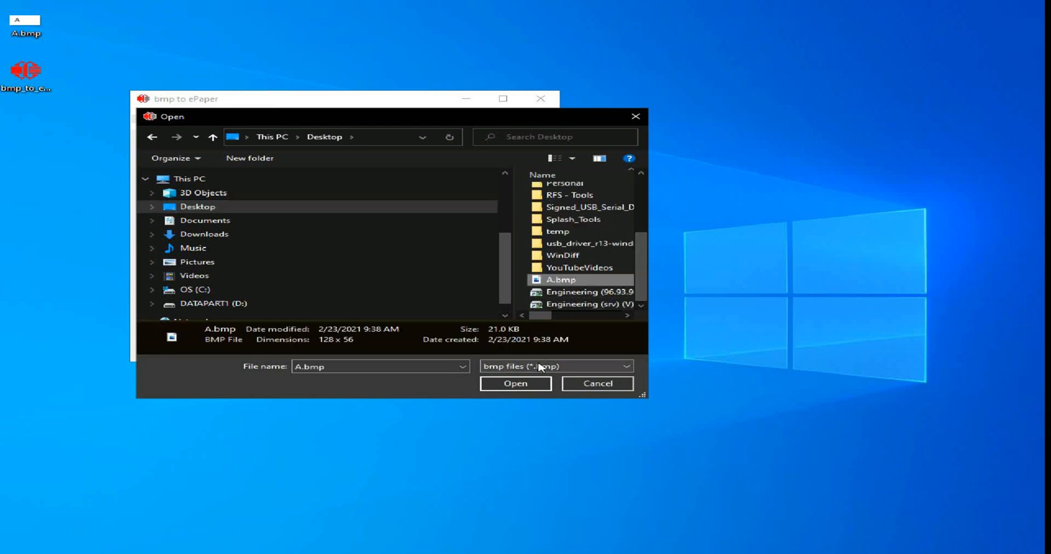
pyautogui.click(514, 383)
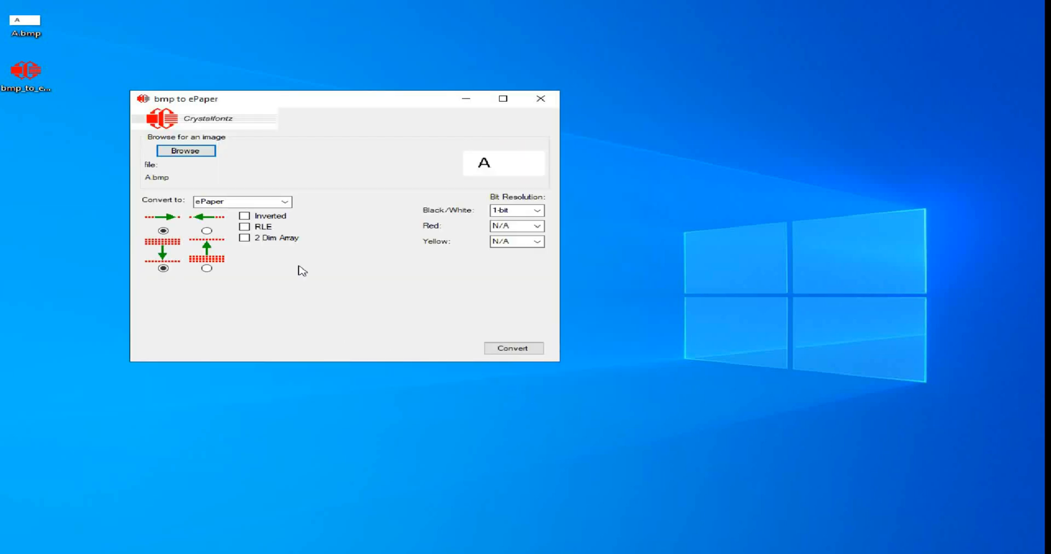
pyautogui.click(240, 201)
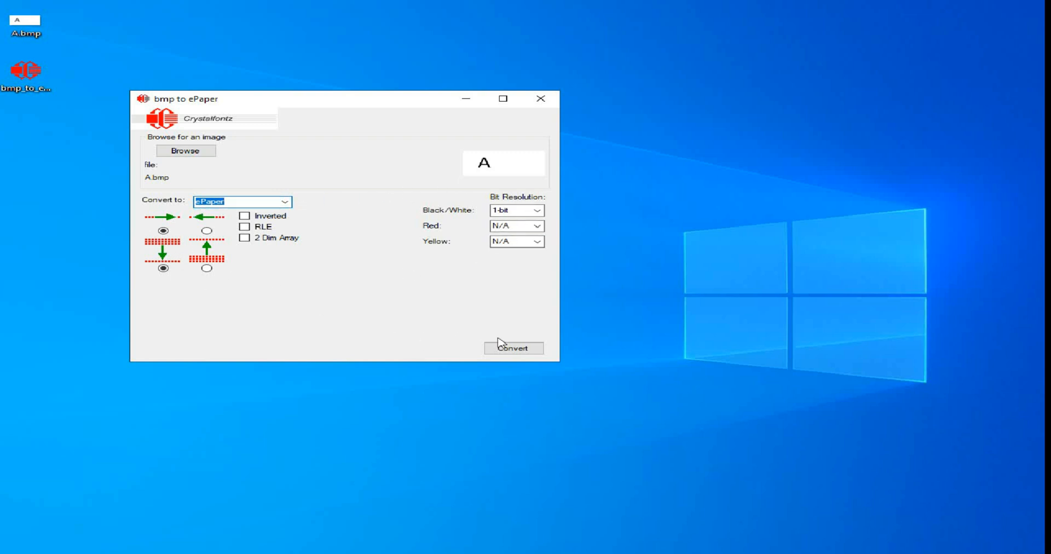
pyautogui.click(512, 348)
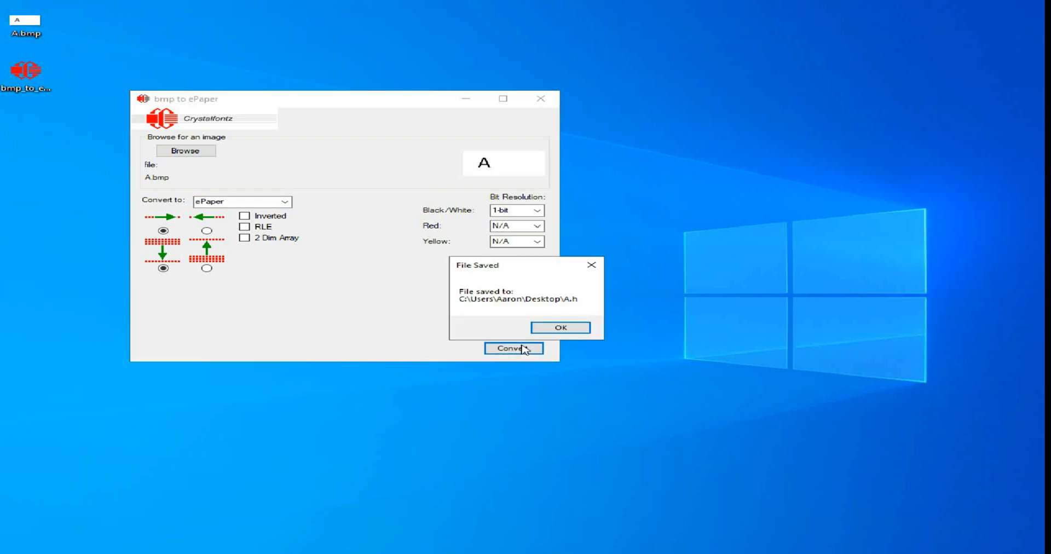
pyautogui.click(561, 327)
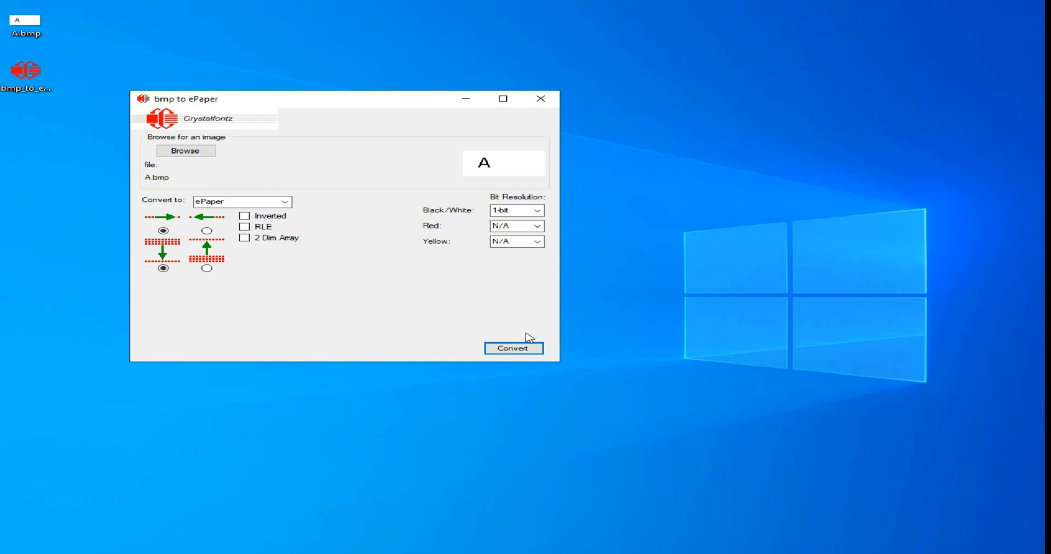
# Step: Edit A.h with Notepad++ and scroll through its Mono_1BPP byte array
pyautogui.rightClick(29, 72)
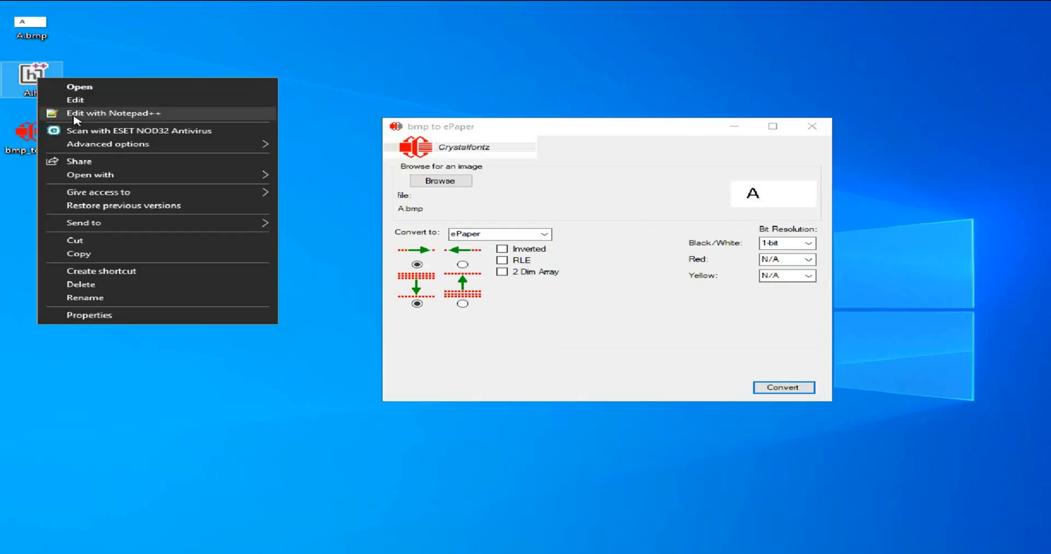
pyautogui.click(112, 113)
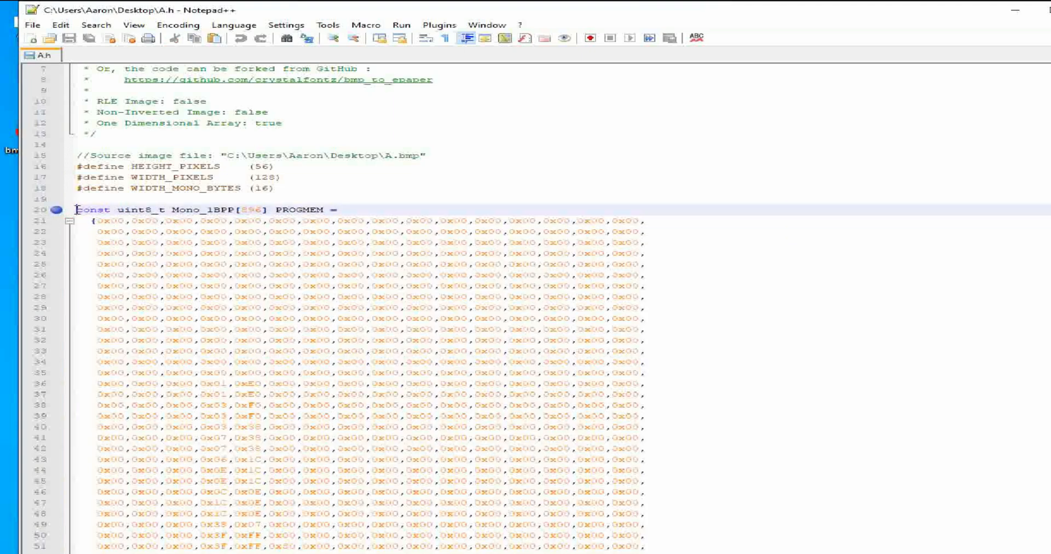
pyautogui.scroll(-3)
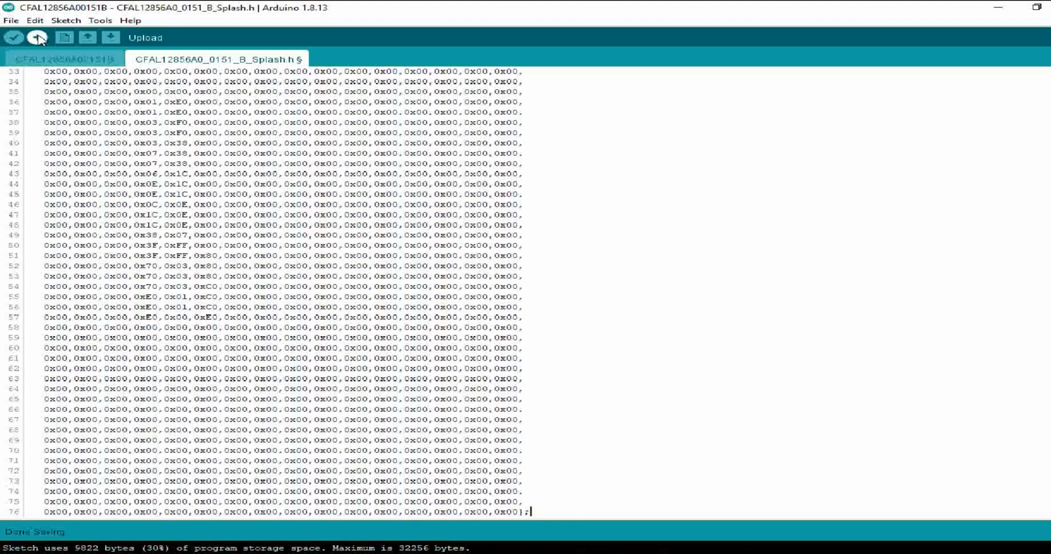
# Step: Upload the sketch with the new CFAL12856A0_0151_B_Splash.h array to the board
pyautogui.click(38, 37)
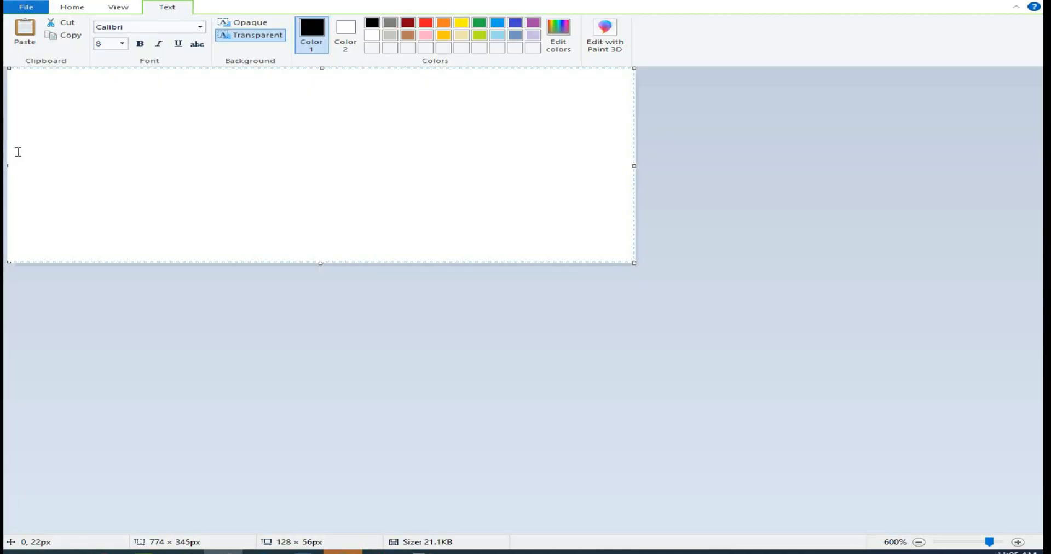
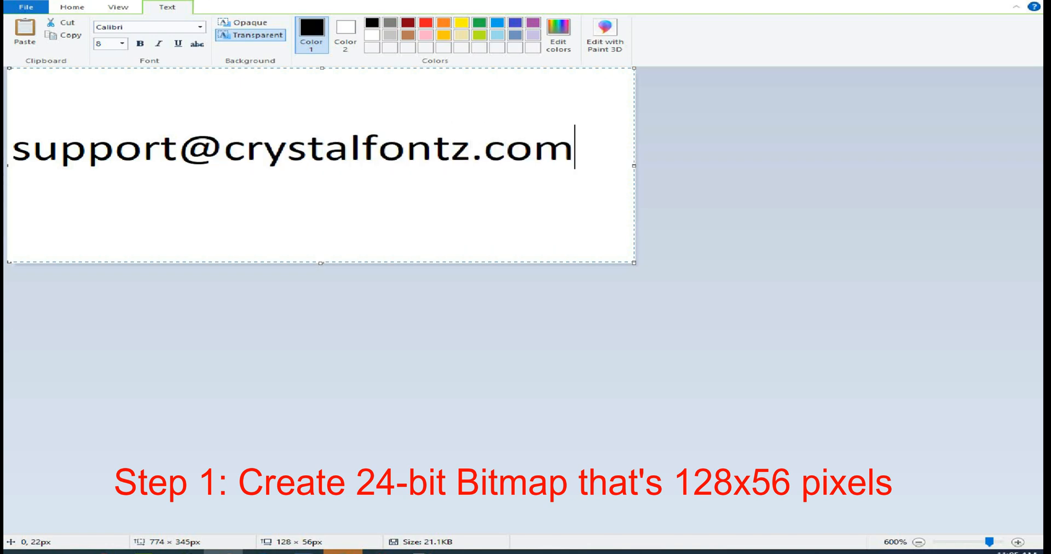
pyautogui.click(26, 6)
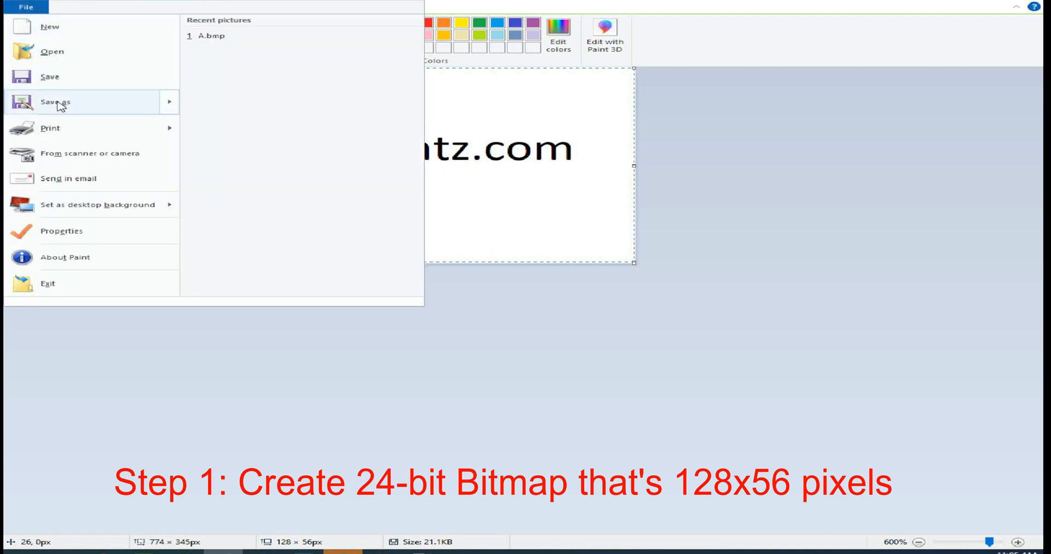
pyautogui.click(57, 102)
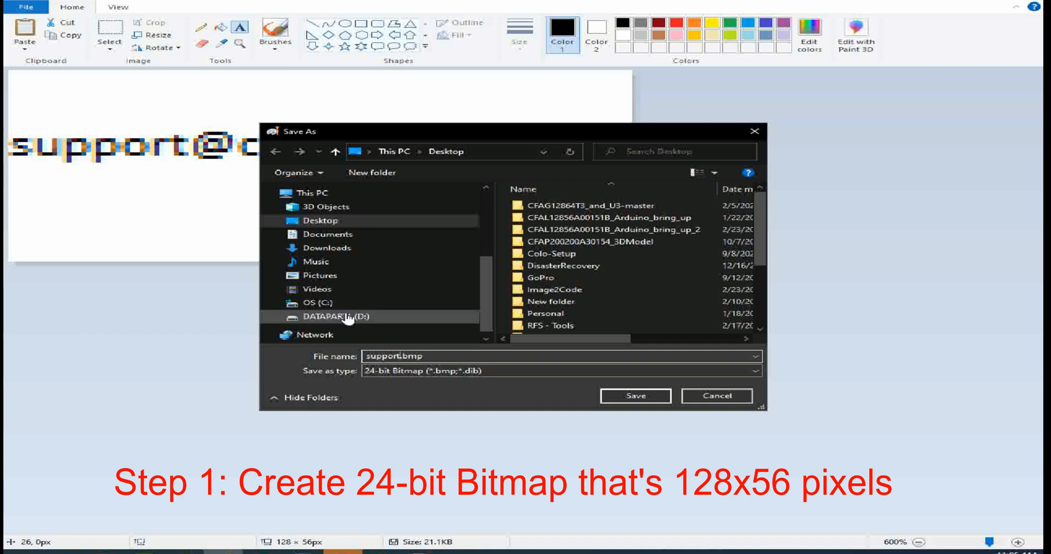
pyautogui.click(634, 395)
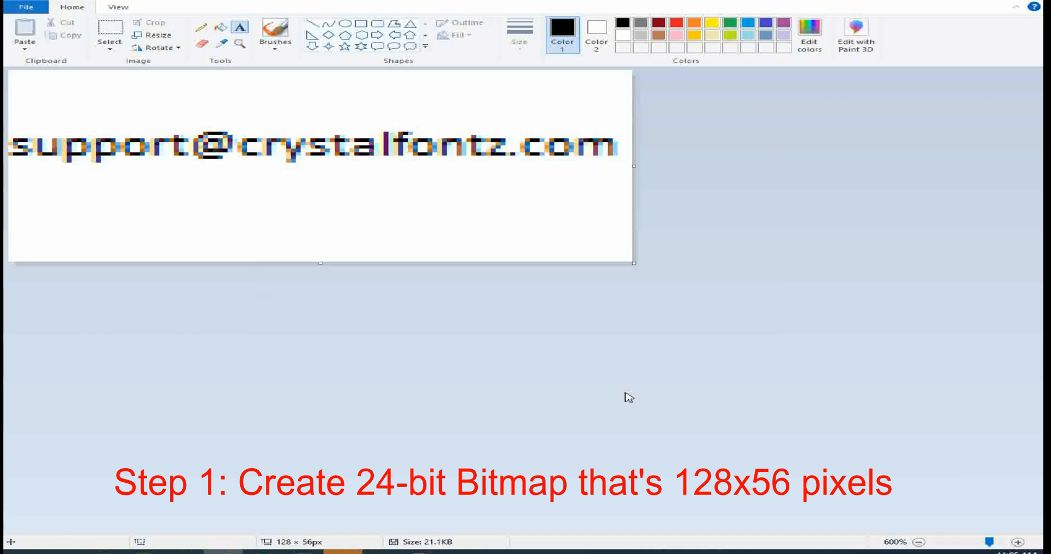
pyautogui.moveTo(507, 138)
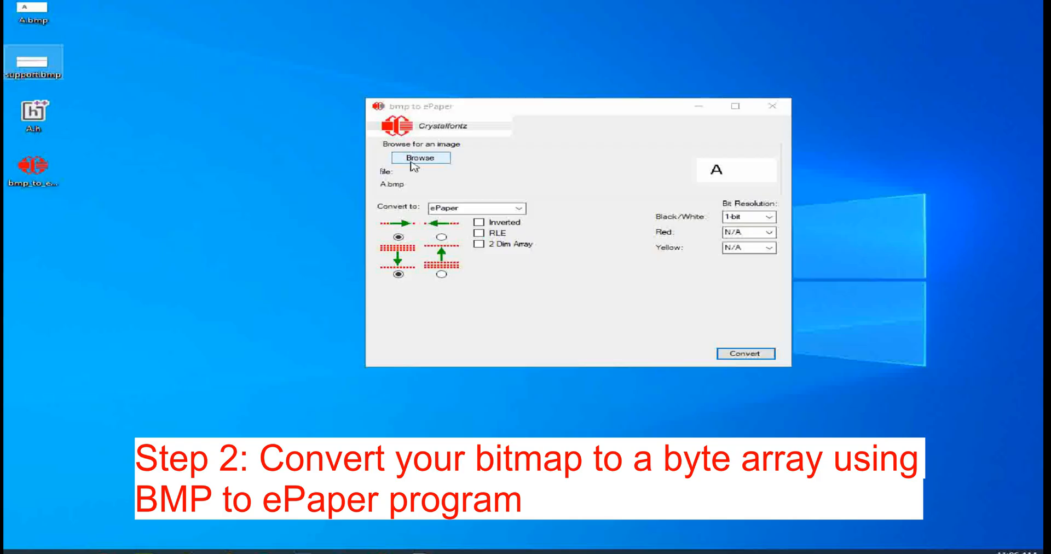
# Step: Browse for 'supp', pick support.bmp from the suggestions and load it into the converter
pyautogui.click(421, 158)
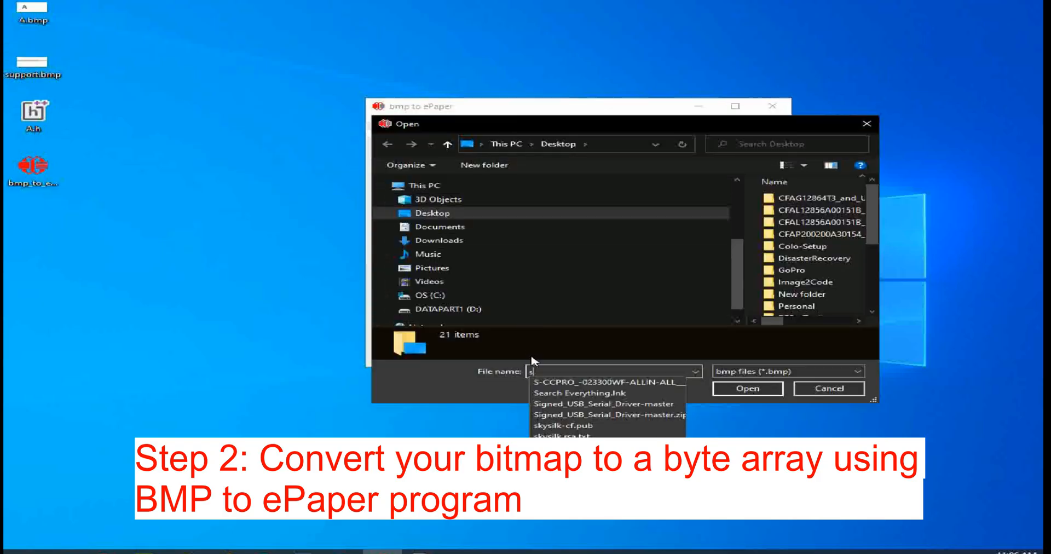
pyautogui.write('supp')
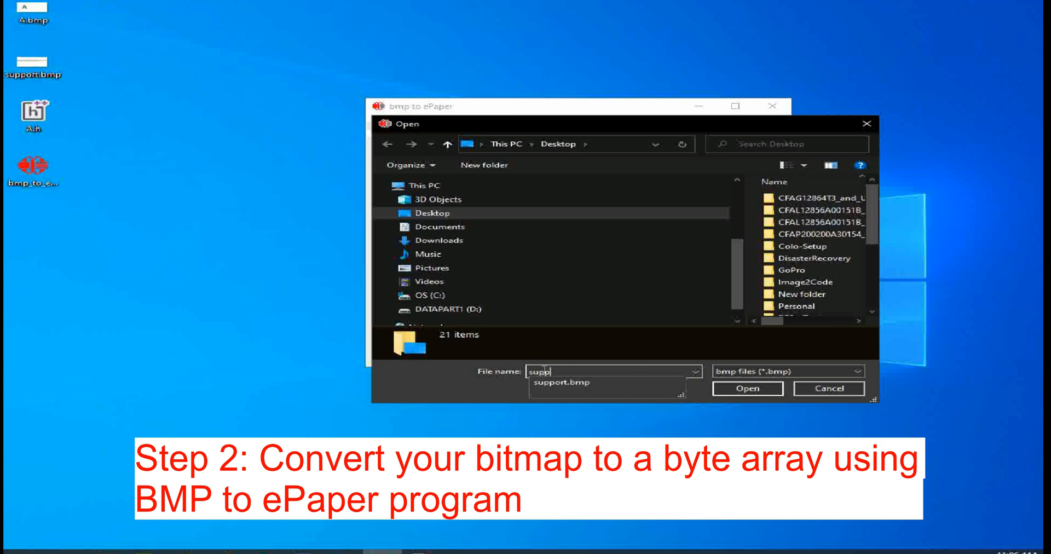
pyautogui.click(570, 383)
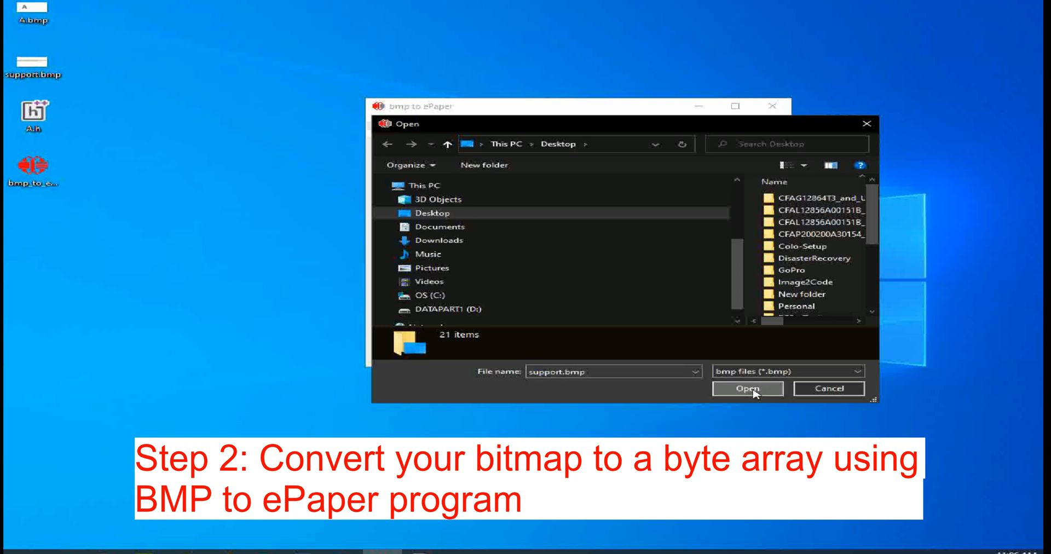
pyautogui.click(747, 387)
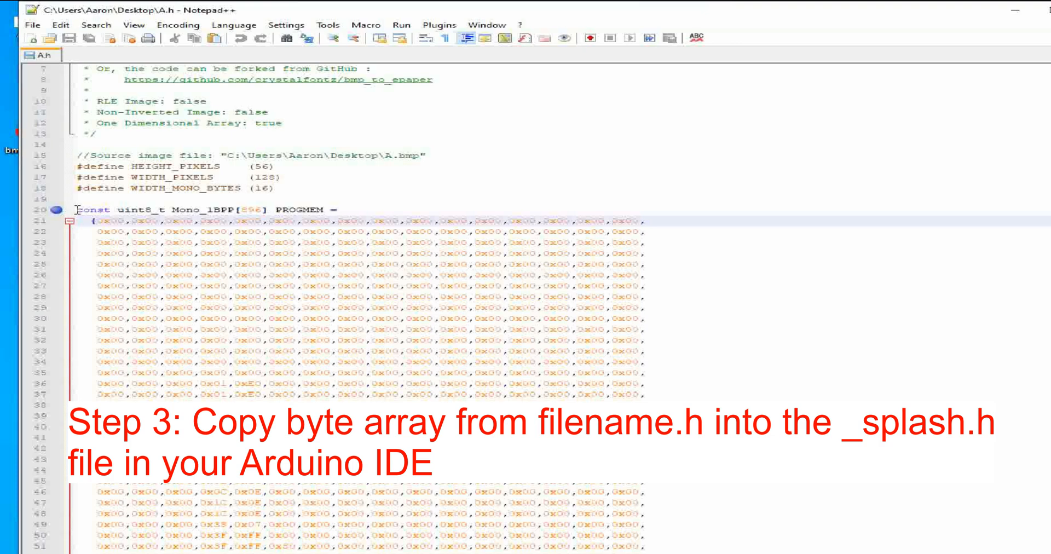
# Step: With the array in the _Splash.h tab, compile and upload the sketch to the display
pyautogui.scroll(-3)
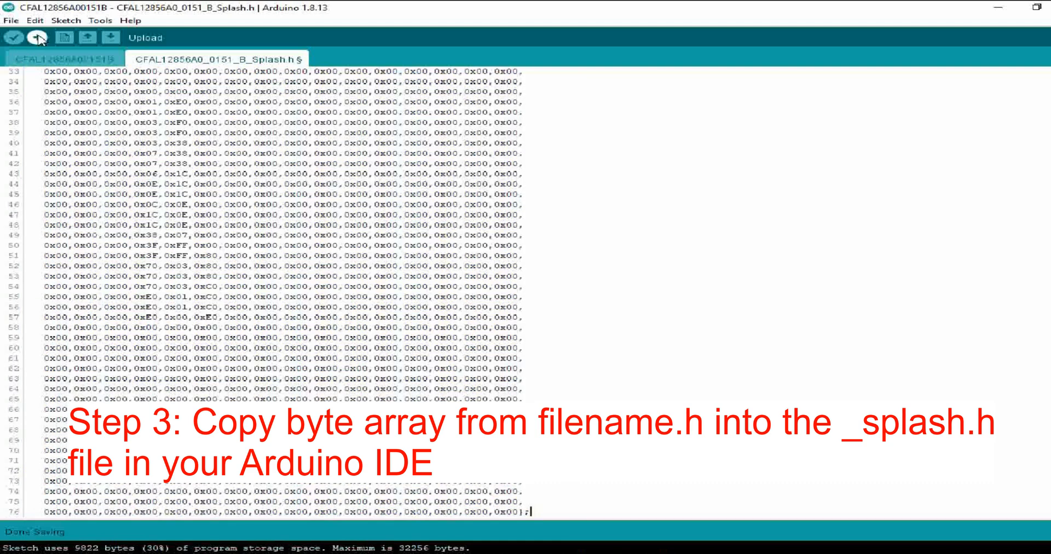
pyautogui.click(12, 37)
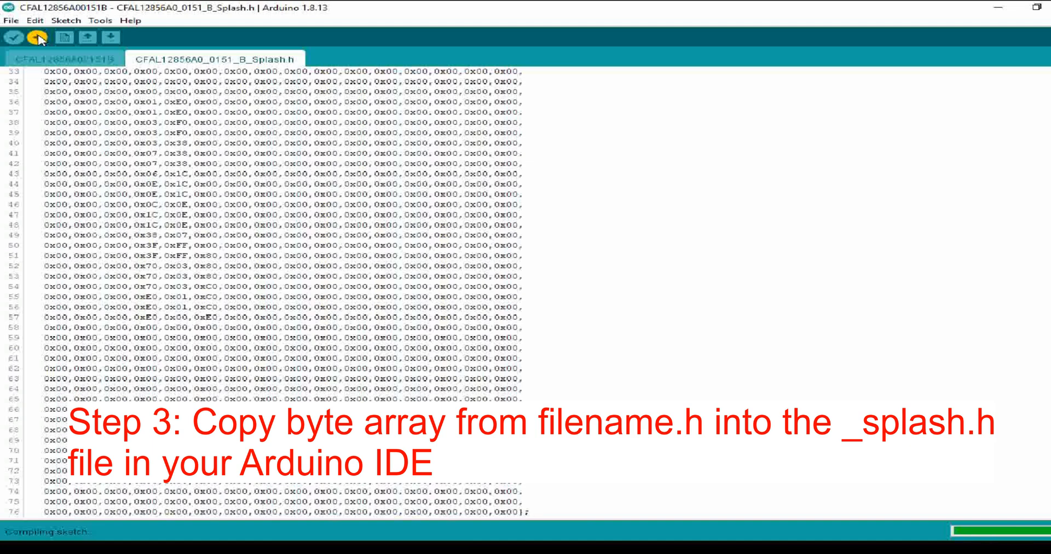